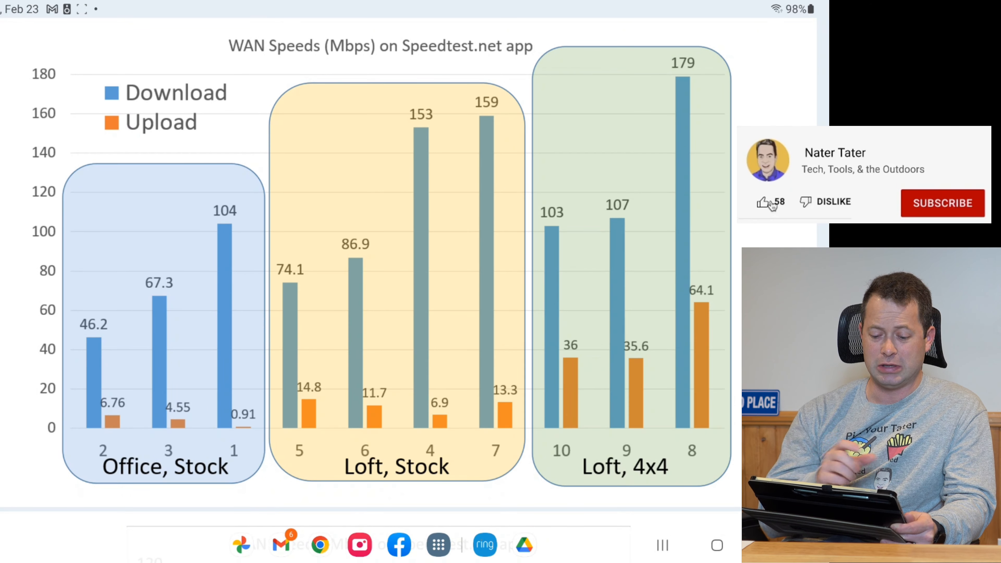
# Scroll past the combined stock vs 4x4 chart to slide 3's Office, Stock WAN speed chart.
pyautogui.click(765, 202)
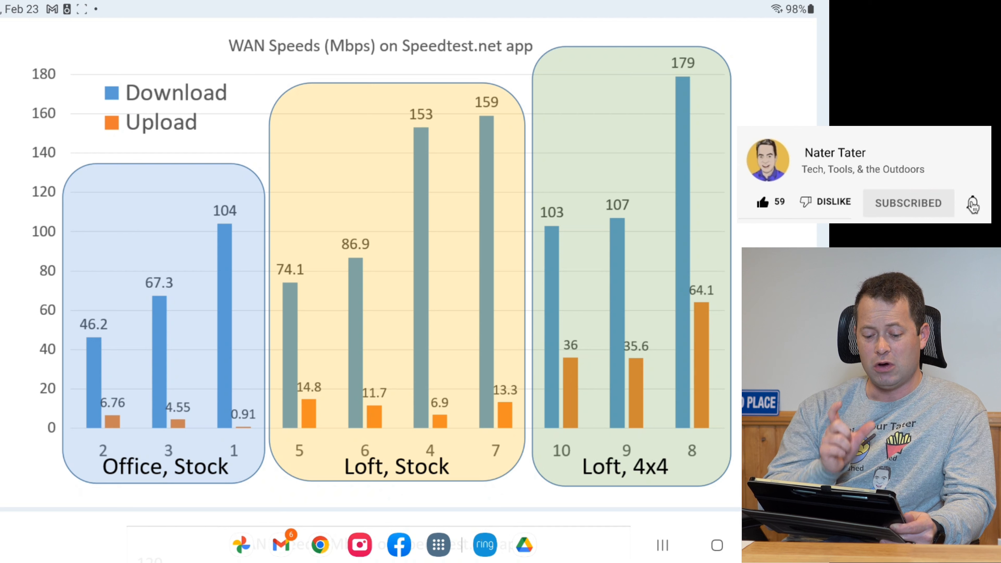
pyautogui.click(974, 203)
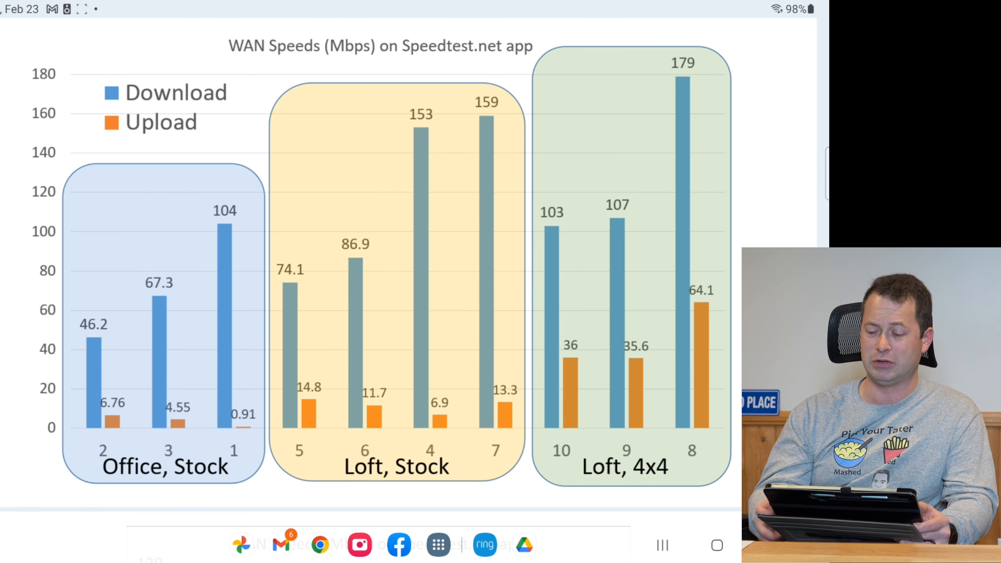
pyautogui.scroll(-3)
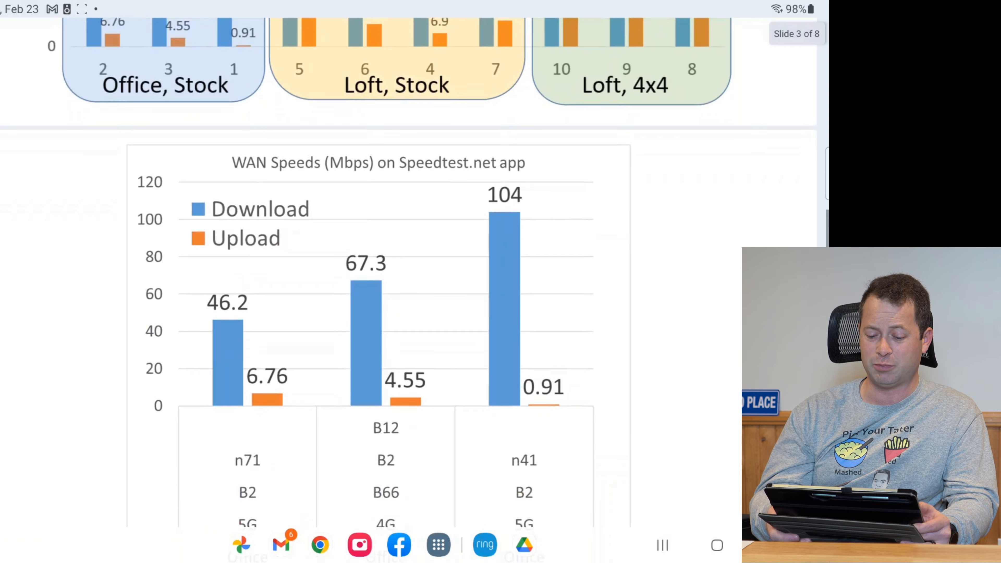
# Scroll until the Office, Stock chart's full band table with Office/Stock labels is visible.
pyautogui.scroll(-3)
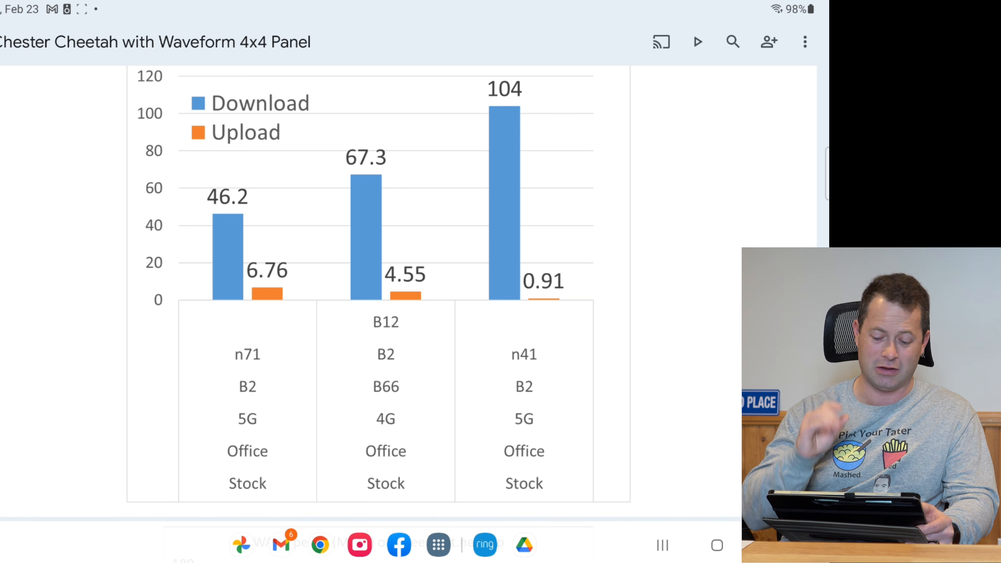
pyautogui.scroll(-3)
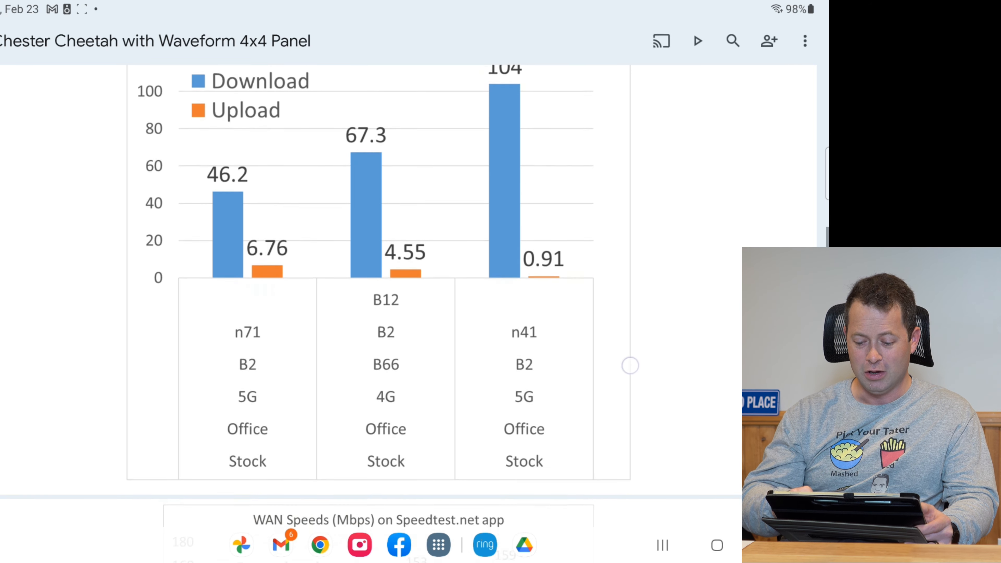
# Scroll through the Loft, Stock chart to its band table for tests 5, 6, 4, 7.
pyautogui.scroll(-3)
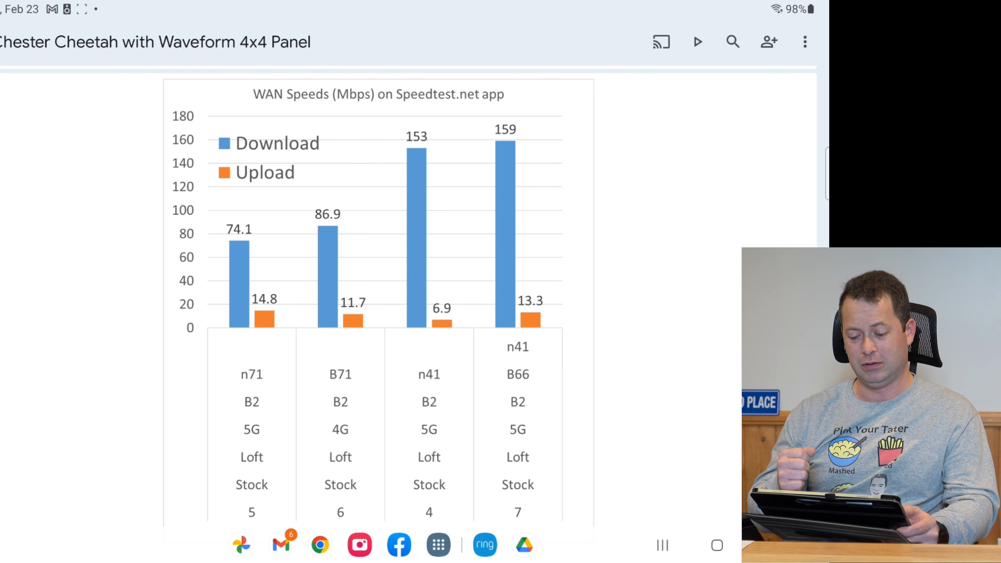
pyautogui.scroll(-3)
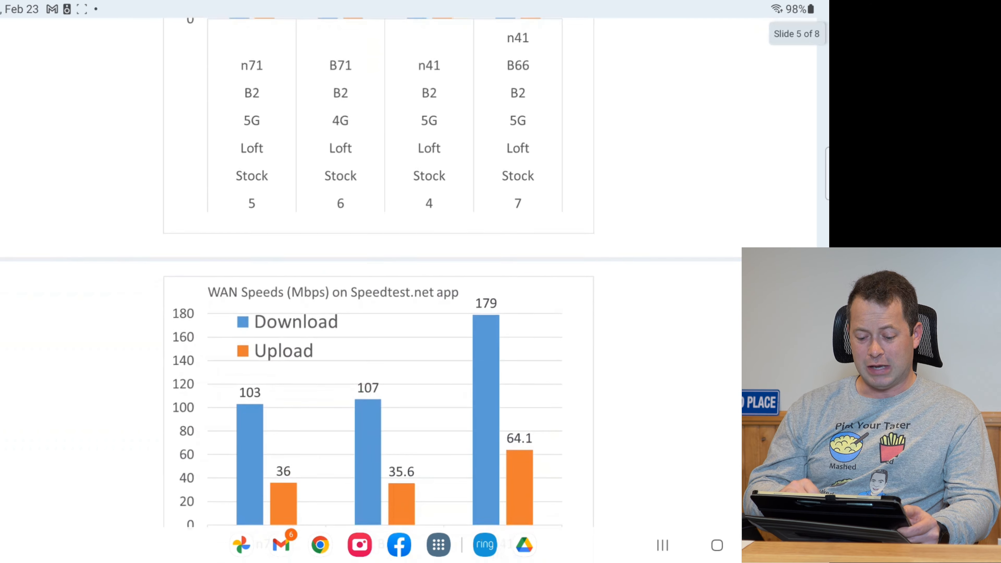
# Scroll between the stock chart and the Loft 4x4 chart peaking at 179 Mbps download.
pyautogui.scroll(-3)
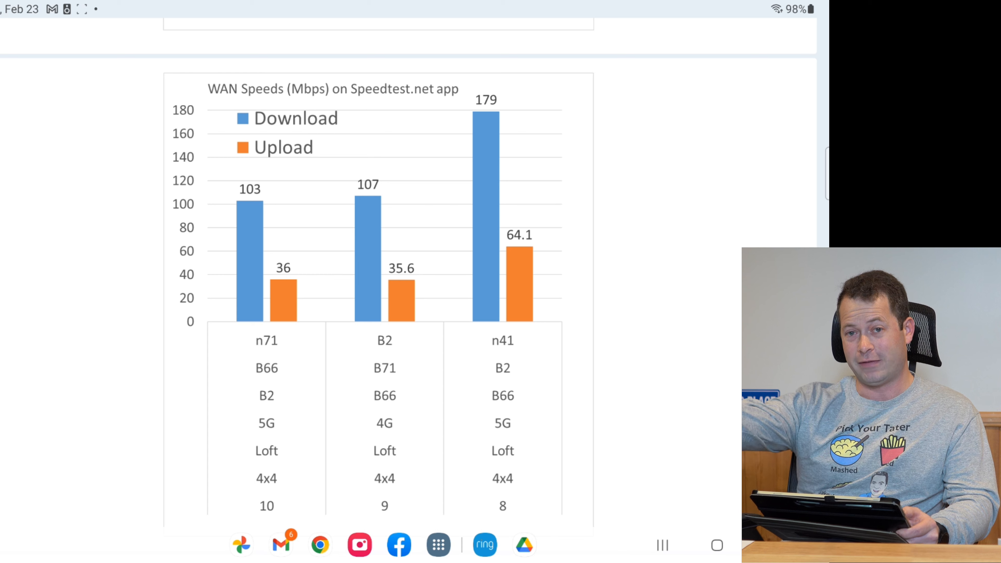
pyautogui.scroll(3)
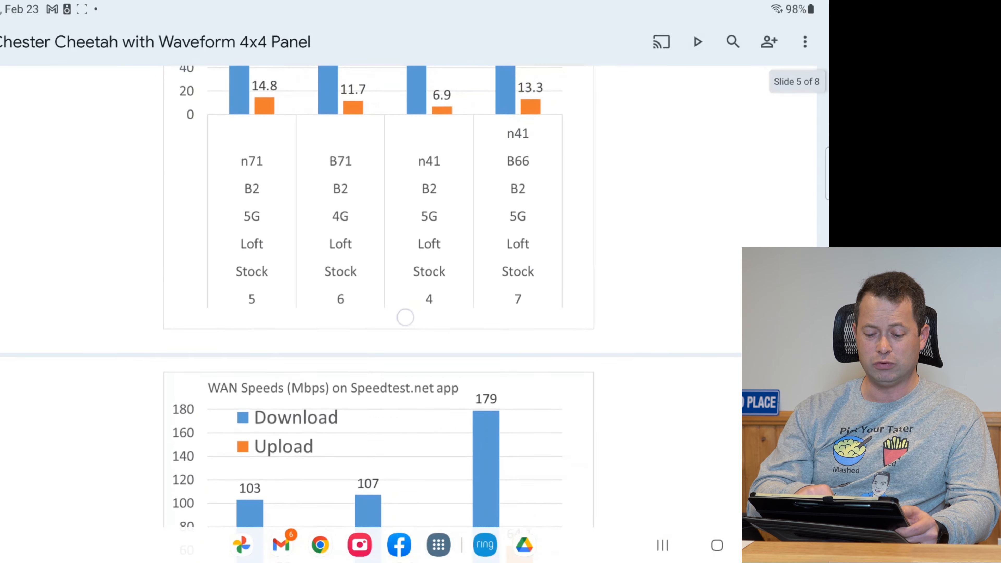
pyautogui.scroll(3)
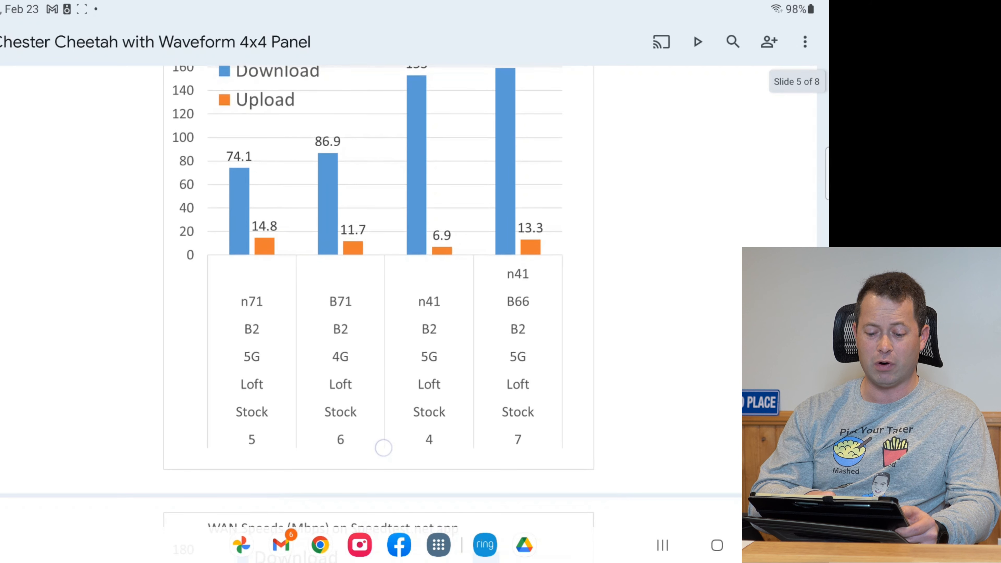
pyautogui.scroll(-3)
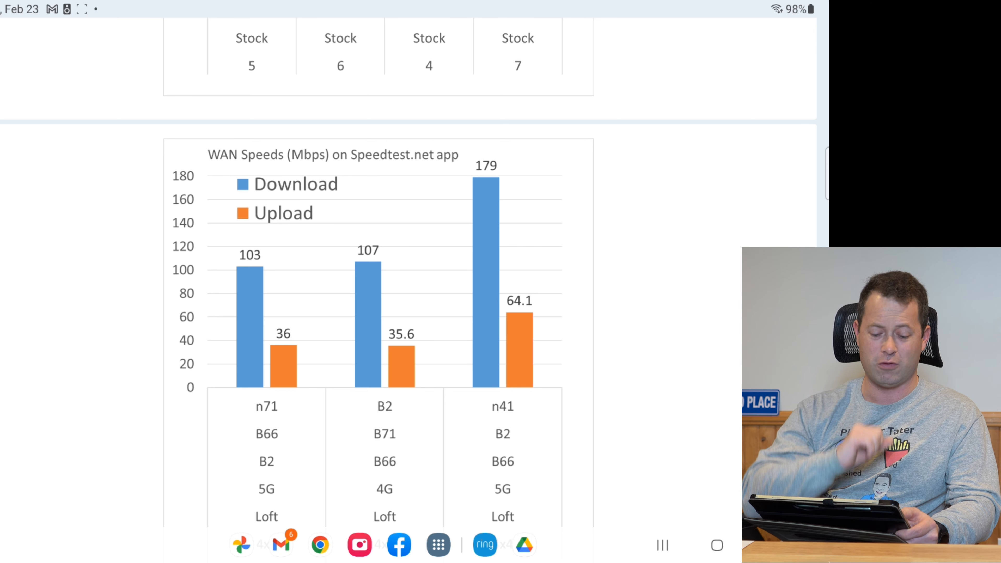
# Revisit the Loft Stock chart, then return to the full Loft 4x4 chart with 103, 107, 179 bars.
pyautogui.click(475, 353)
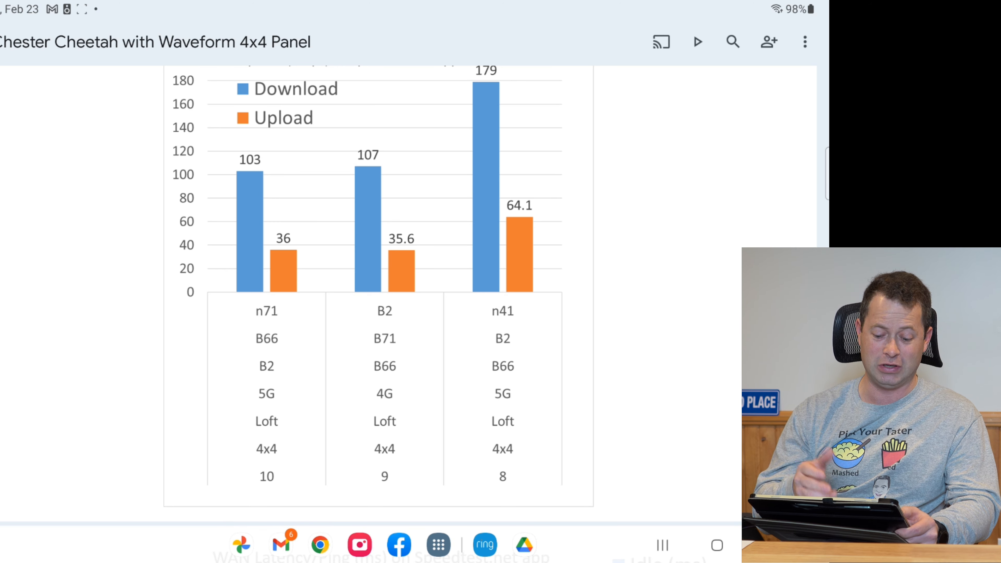
pyautogui.scroll(3)
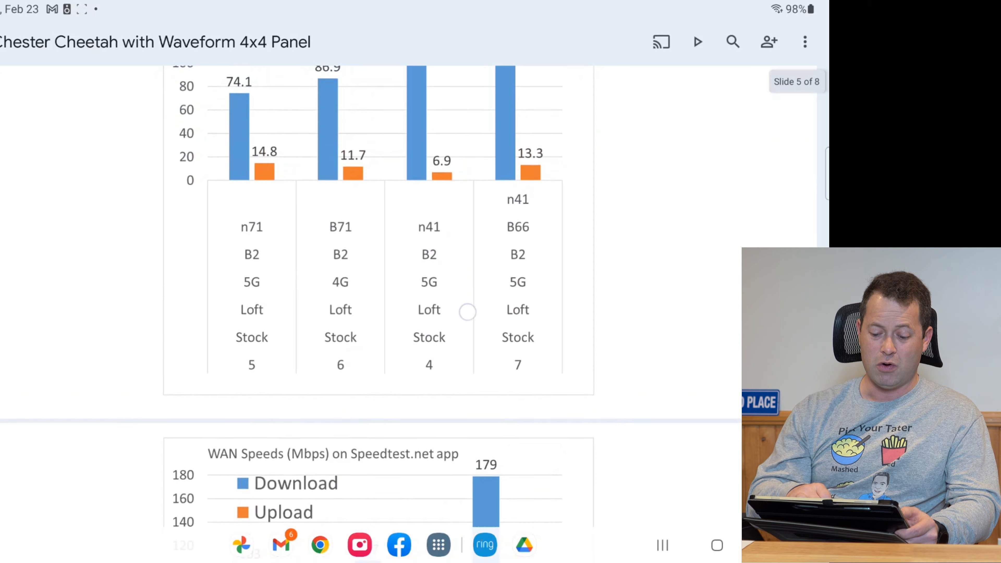
pyautogui.scroll(3)
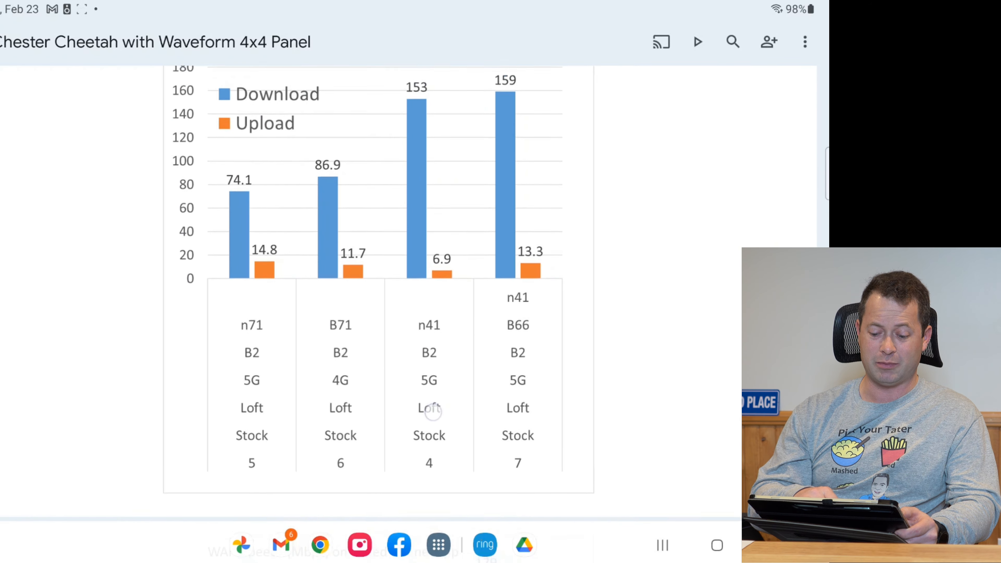
pyautogui.scroll(3)
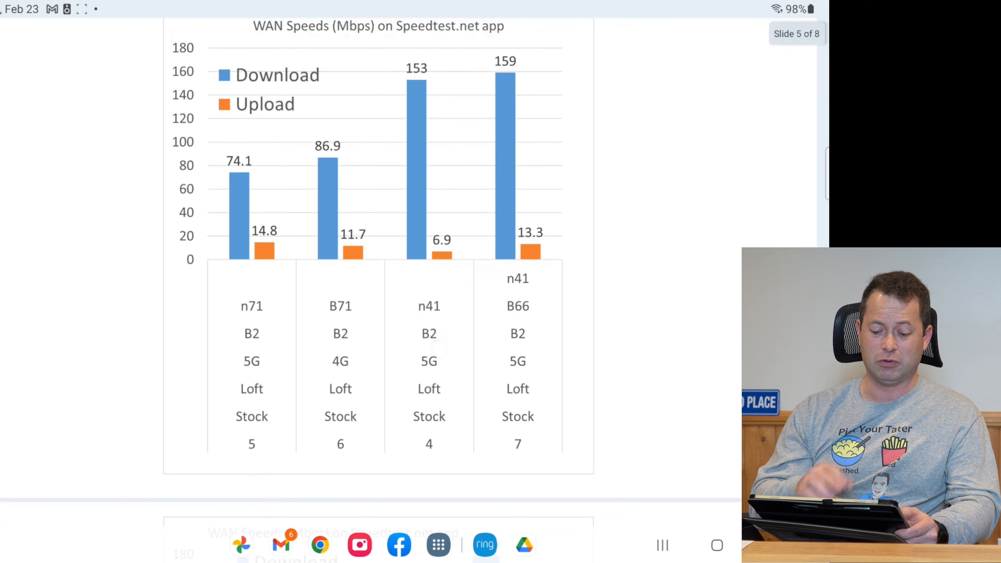
pyautogui.scroll(-3)
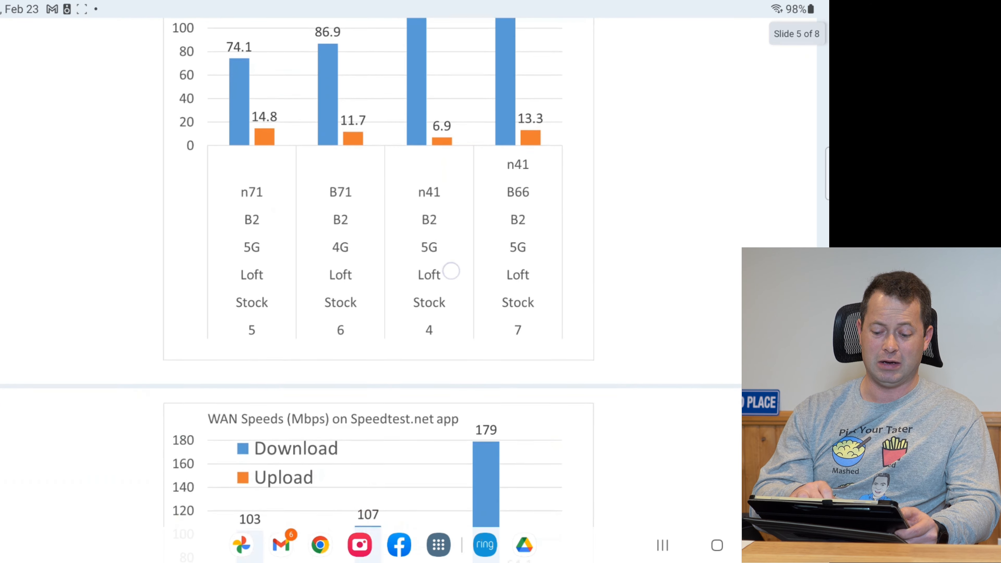
pyautogui.scroll(-3)
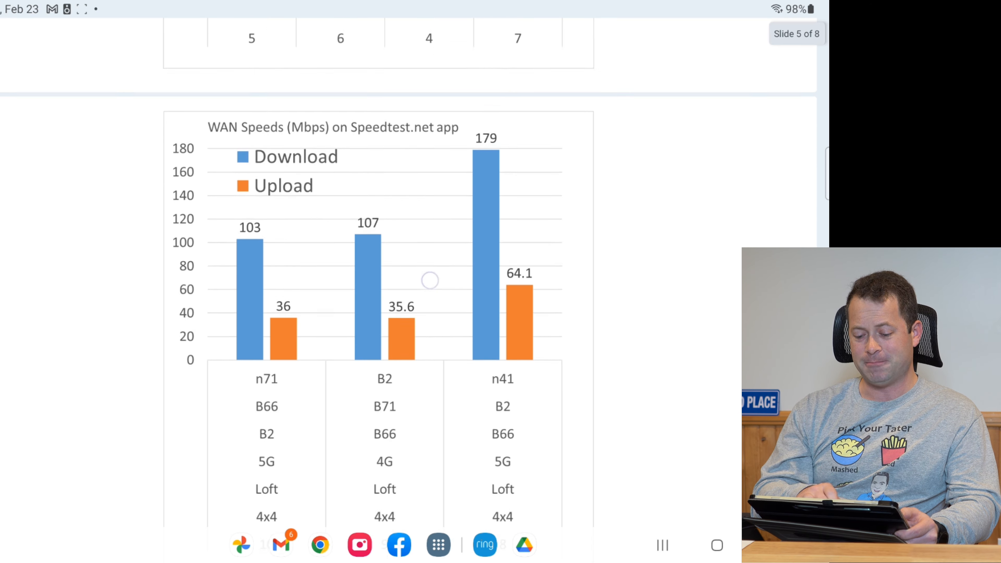
pyautogui.scroll(-3)
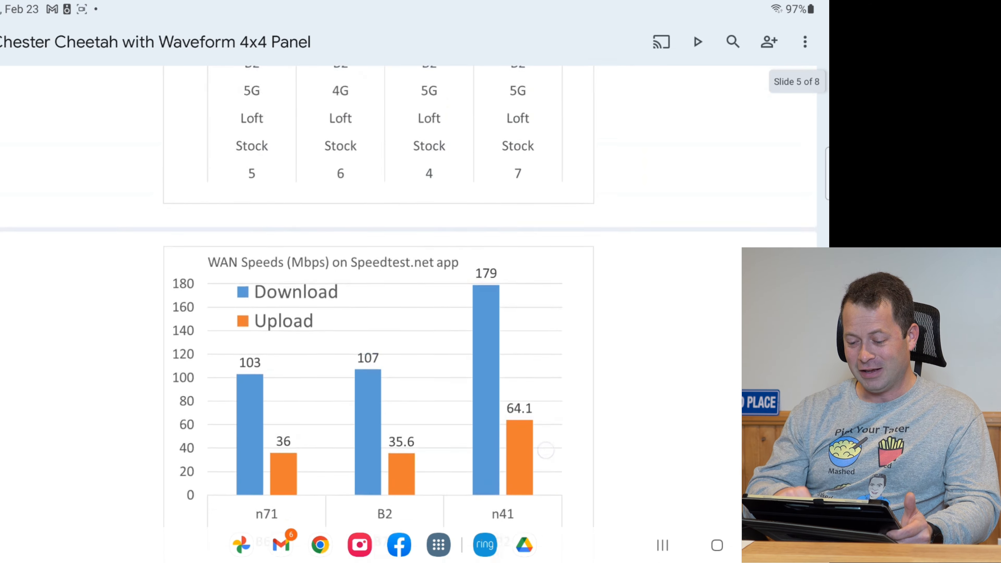
pyautogui.scroll(-3)
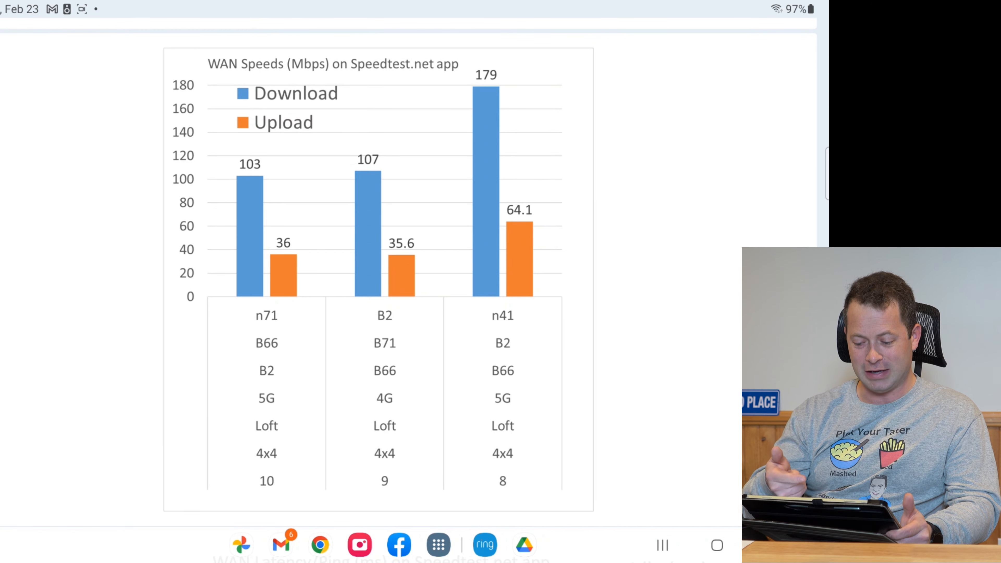
pyautogui.scroll(3)
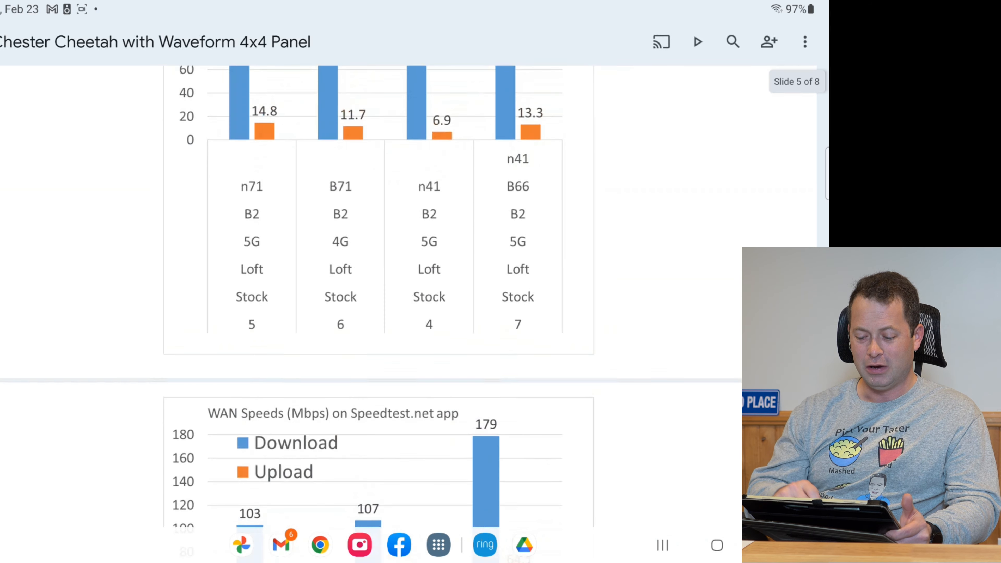
pyautogui.scroll(-3)
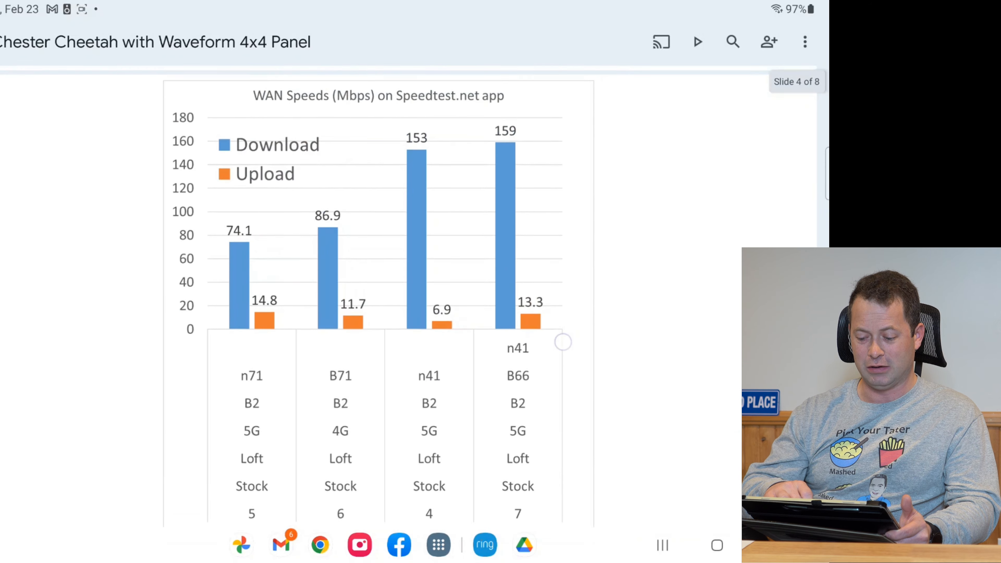
pyautogui.scroll(-3)
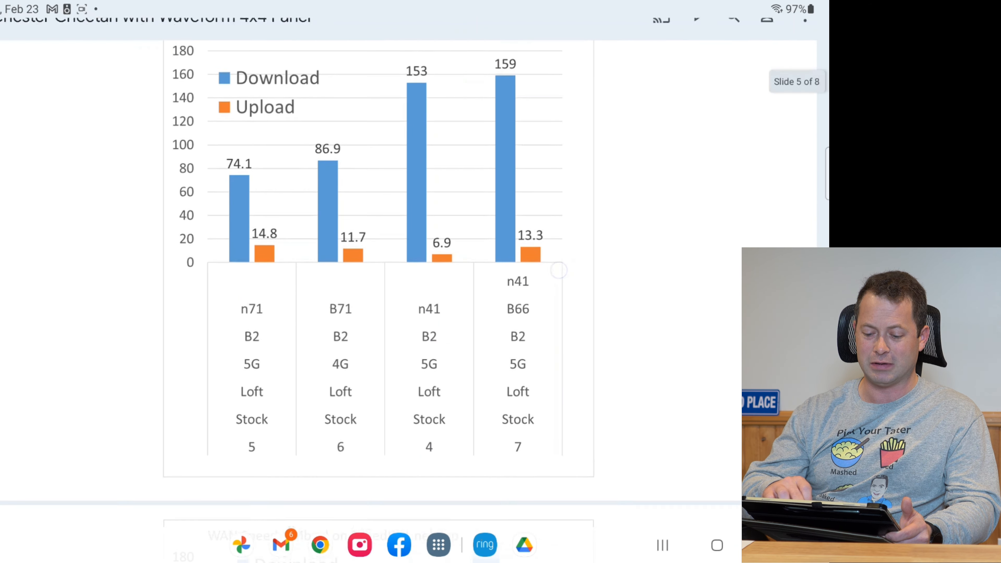
pyautogui.scroll(-3)
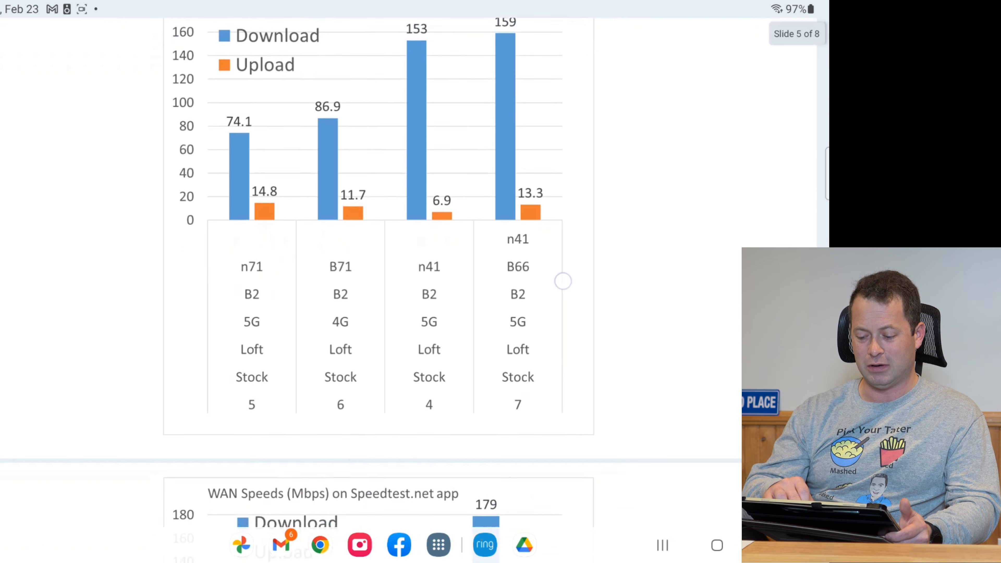
pyautogui.scroll(-3)
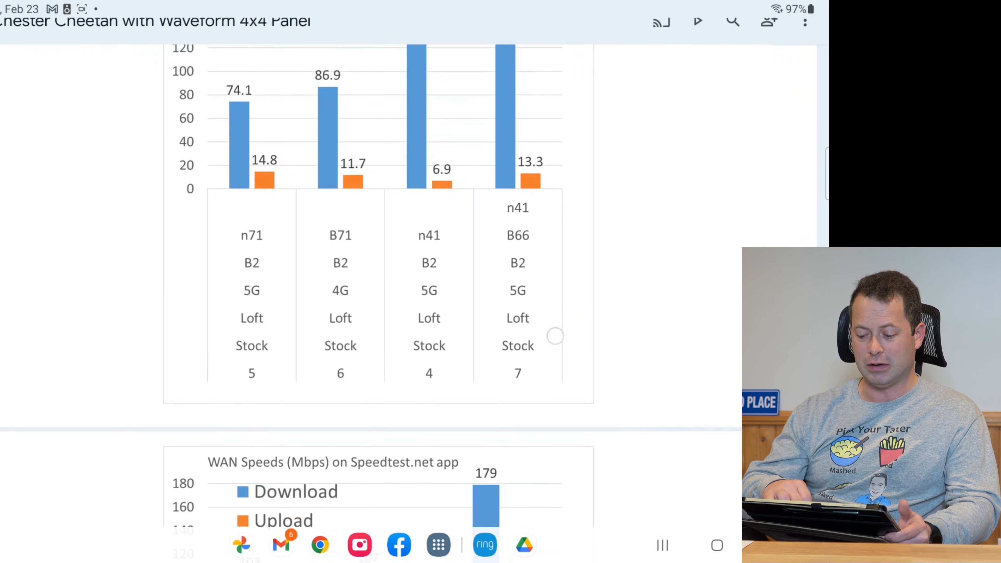
pyautogui.scroll(-3)
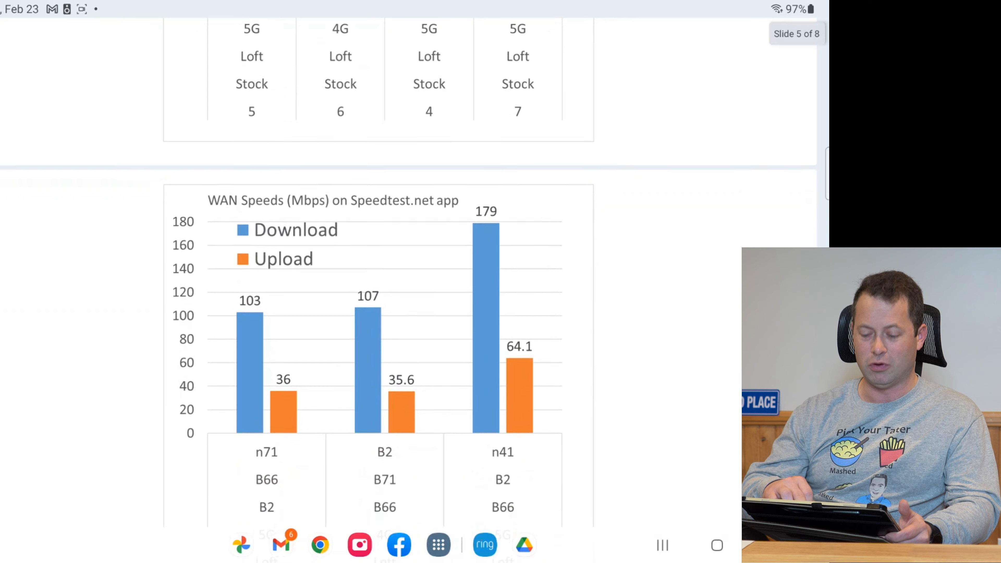
# Scroll so the WAN Latency/Ping chart title appears below the Loft 4x4 band table.
pyautogui.scroll(-3)
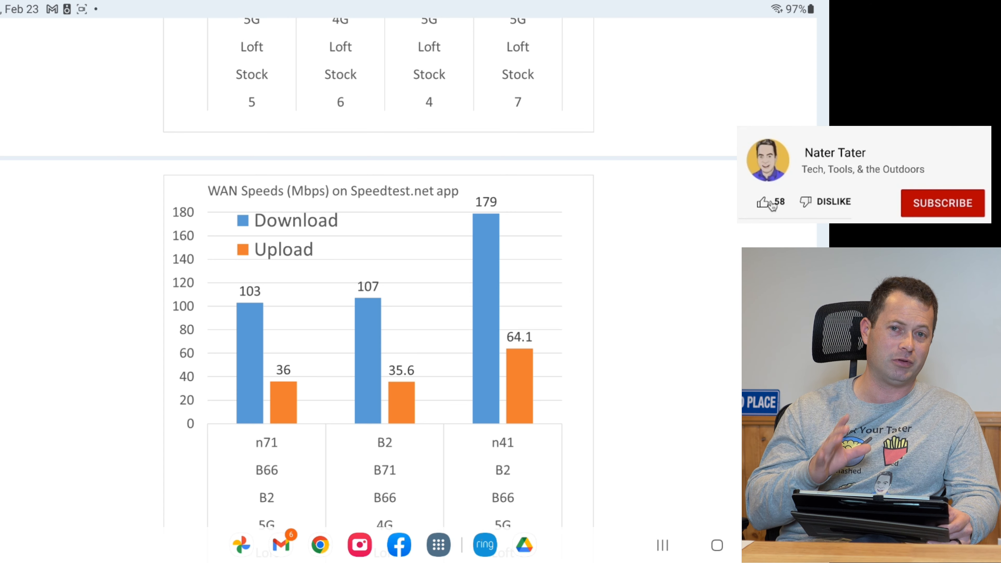
pyautogui.click(763, 203)
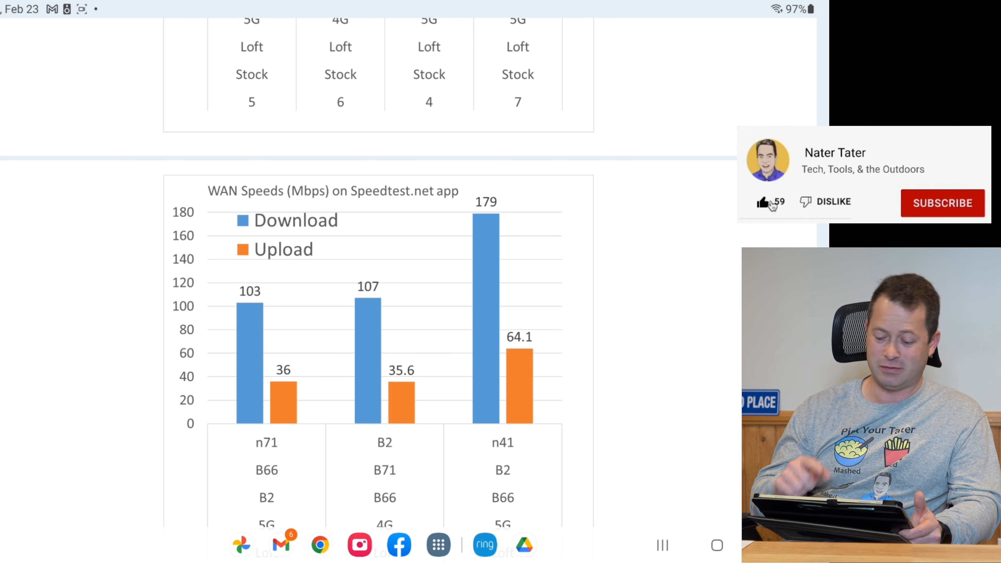
pyautogui.scroll(-3)
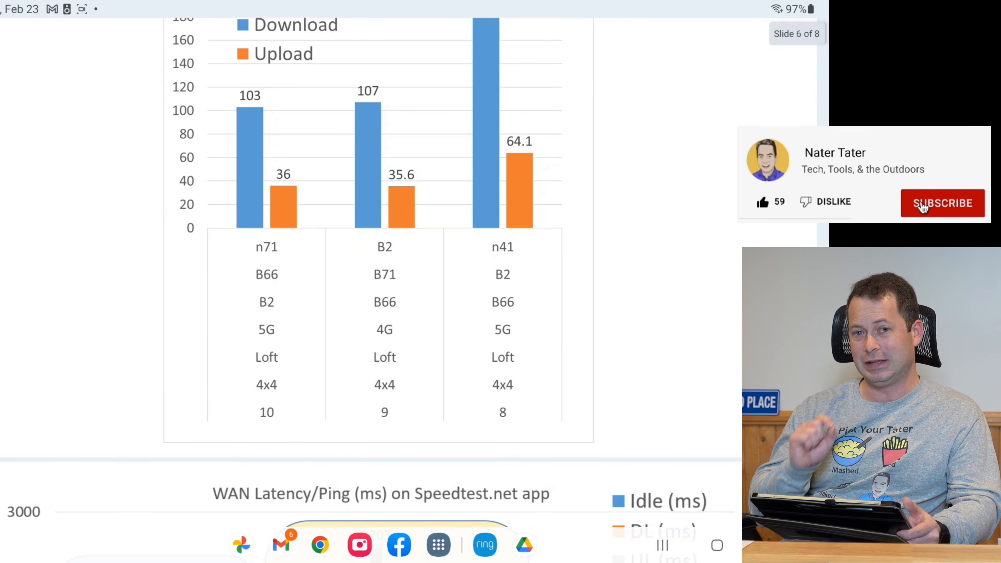
pyautogui.click(942, 202)
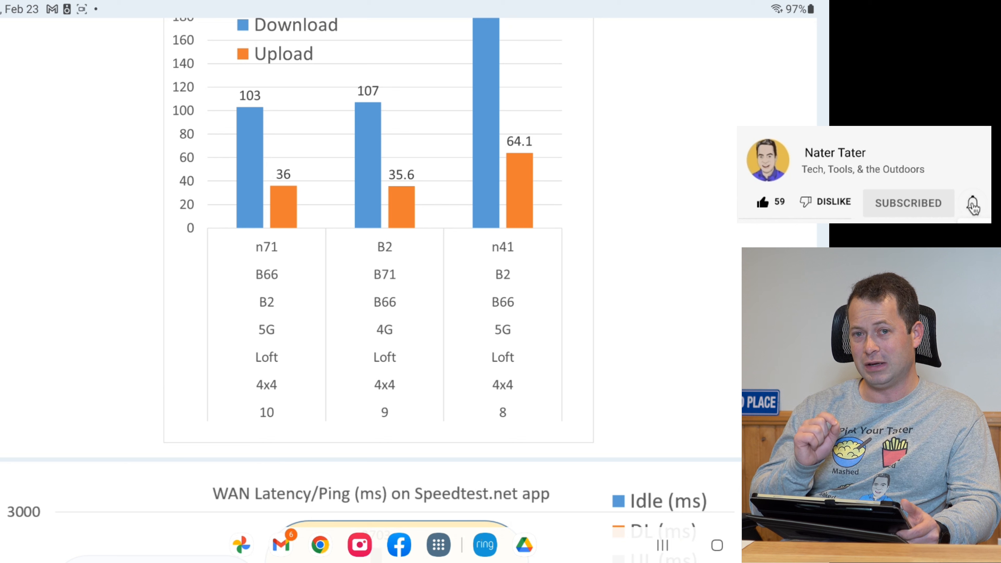
pyautogui.click(973, 203)
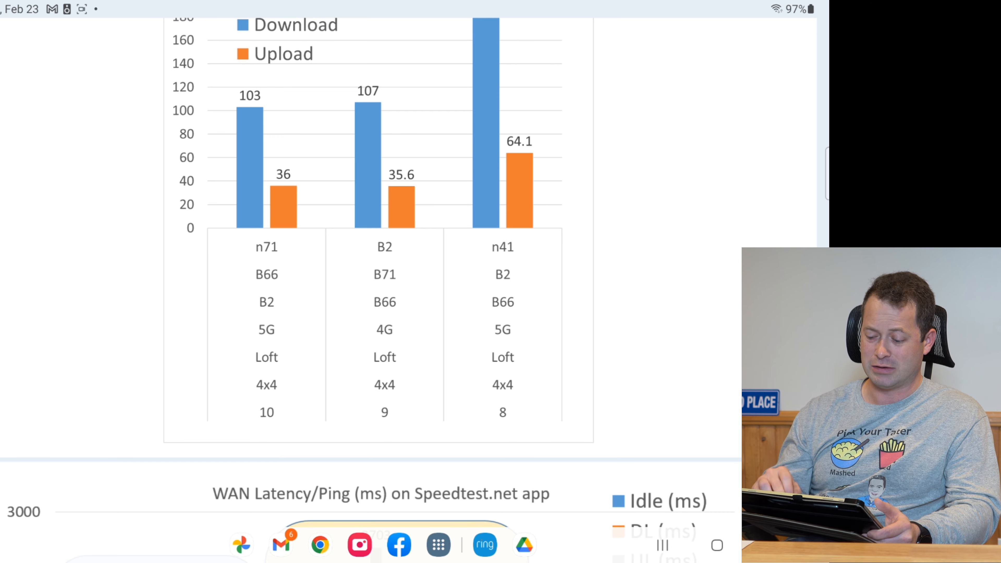
# Scroll past the WAN latency chart to slide 7's summary table of all ten tests.
pyautogui.scroll(-3)
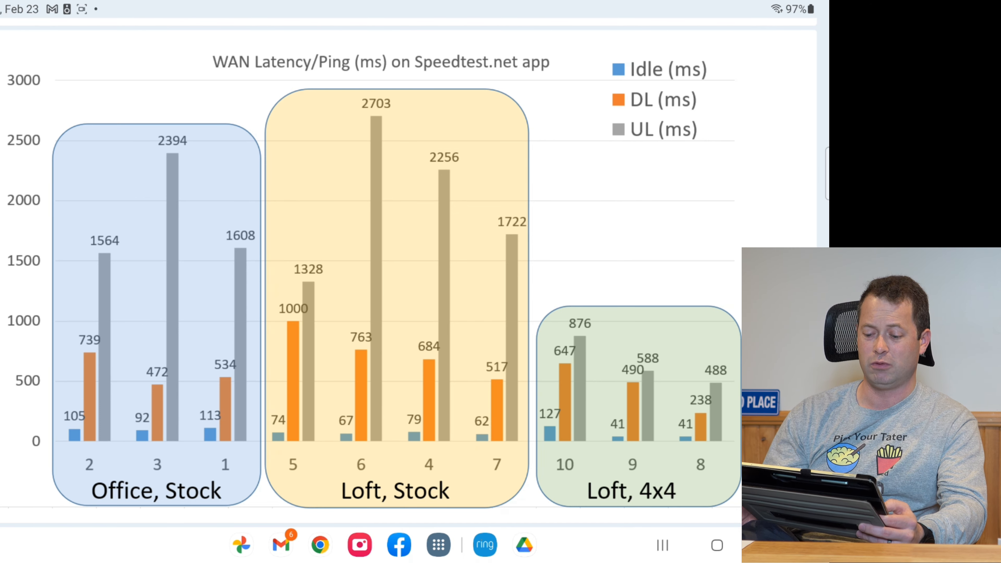
pyautogui.scroll(-3)
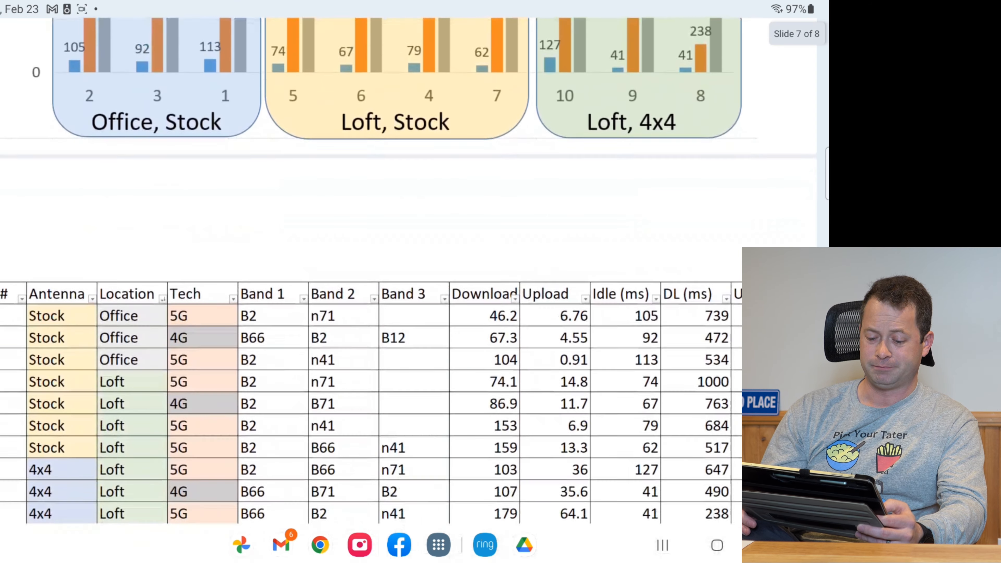